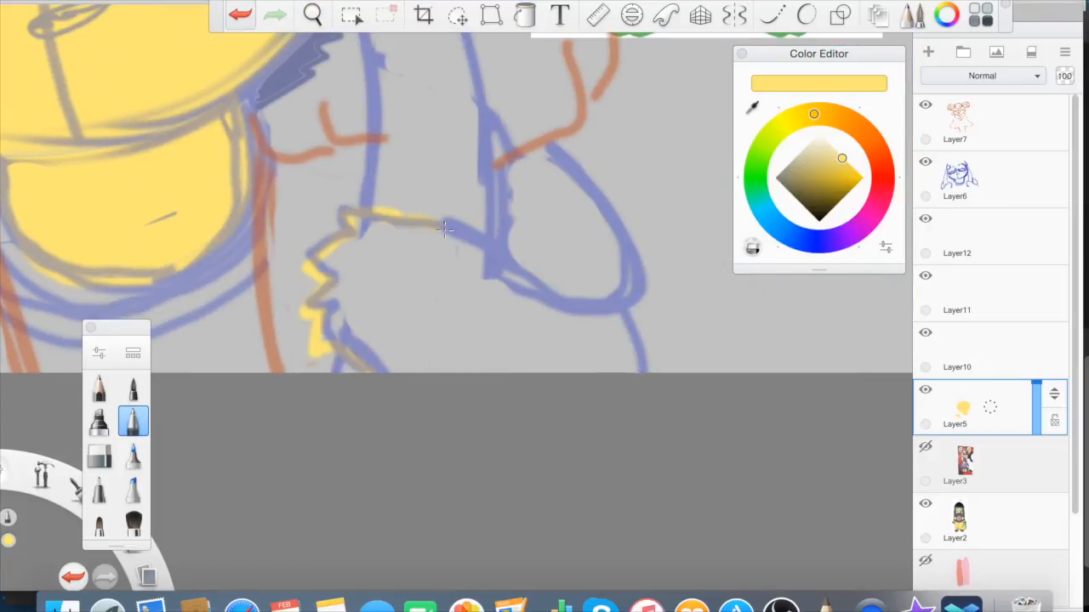
# Paint the beanie dark purple on Layer11, then ink eye and collar lines on Layer12
pyautogui.click(956, 366)
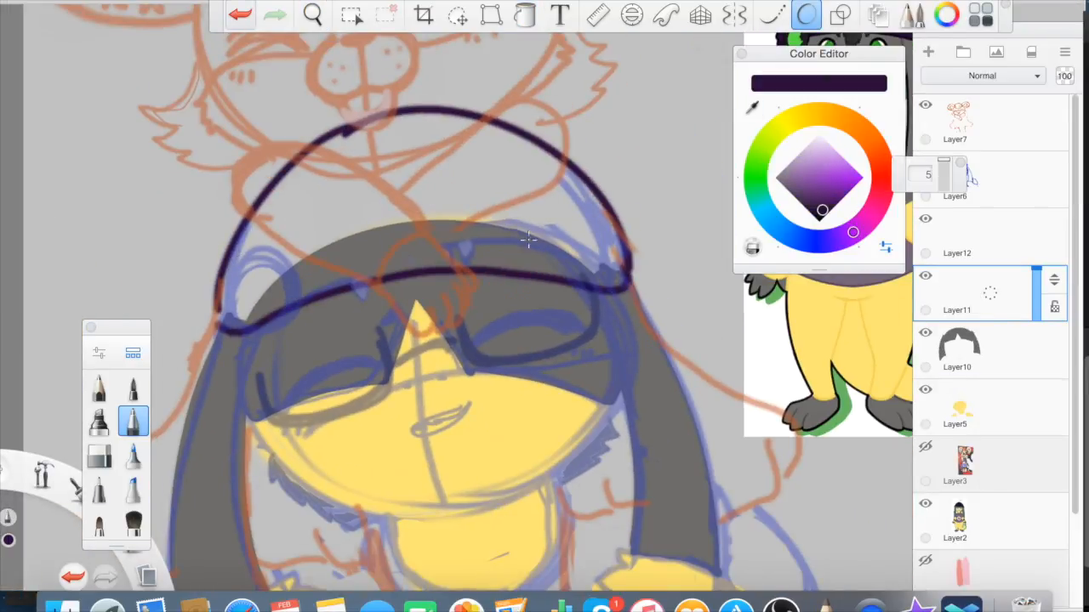
pyautogui.click(132, 422)
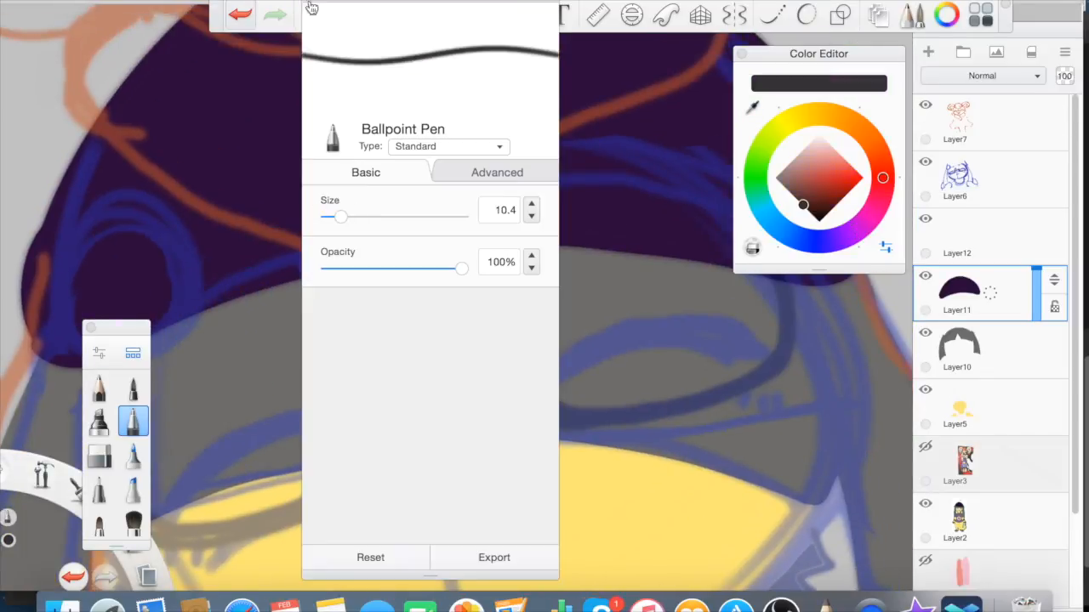
pyautogui.click(313, 15)
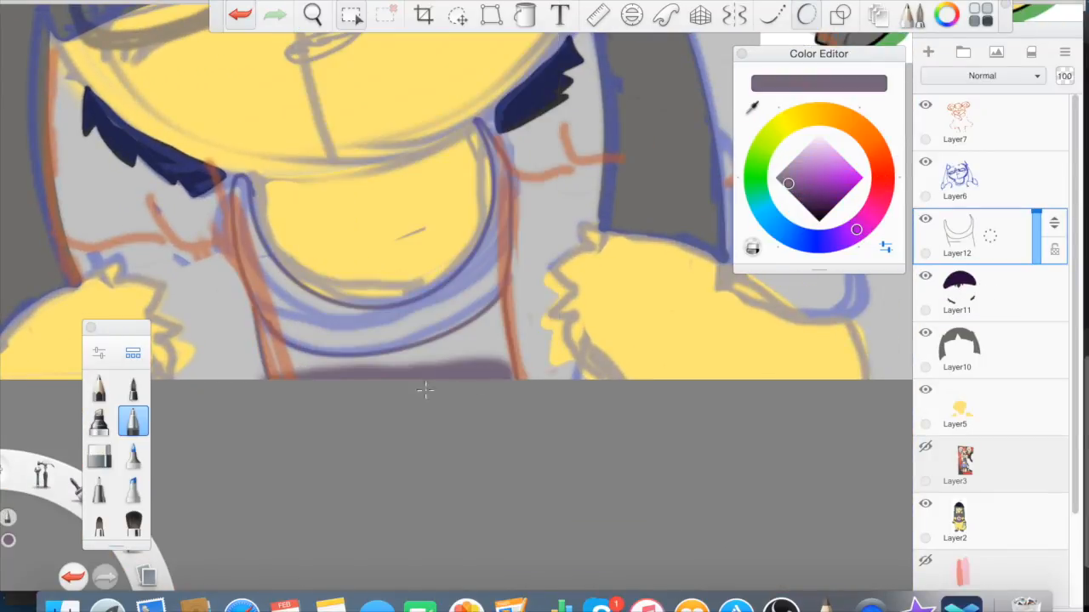
# Draw dark yellow eyebrows, closed eyes and smile on Layer13, then start glasses on Layer15
pyautogui.click(312, 16)
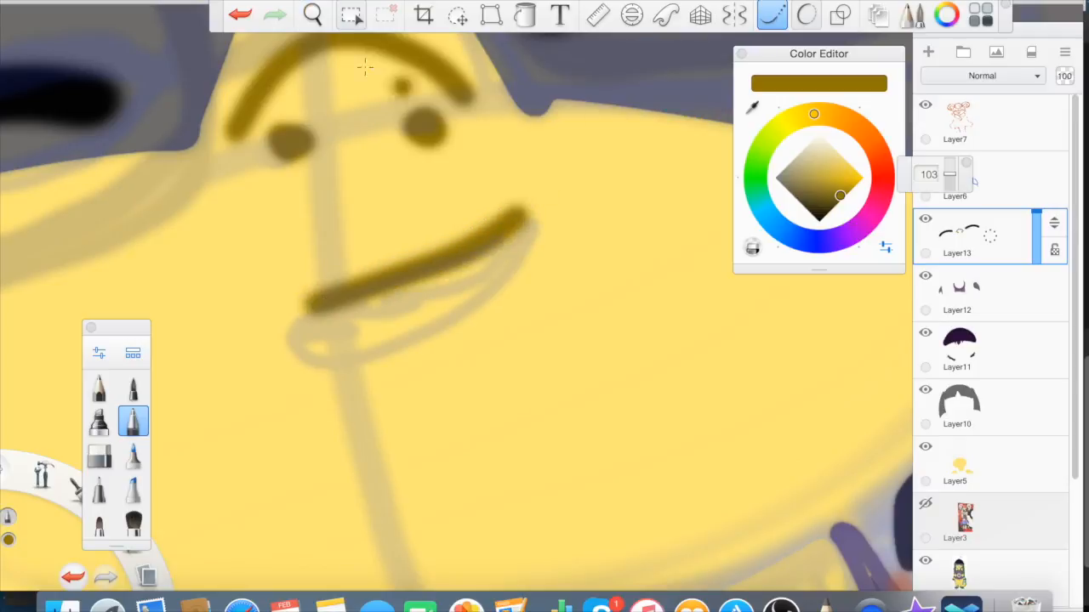
pyautogui.click(312, 15)
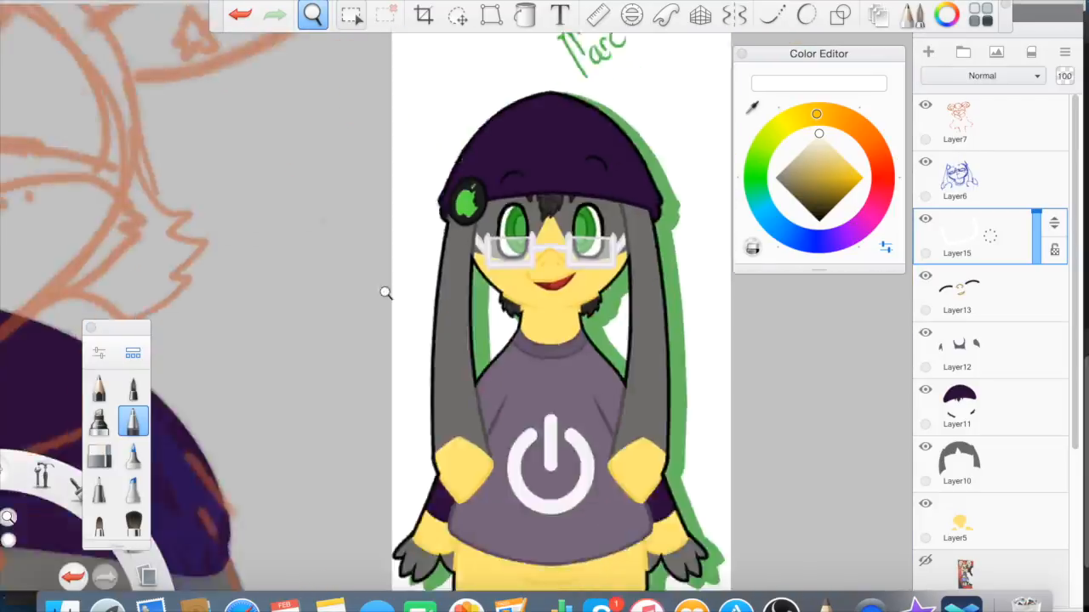
# Complete the white glasses on Layer15, hide Layer6, and fill the mouse peach on Layer17
pyautogui.click(457, 16)
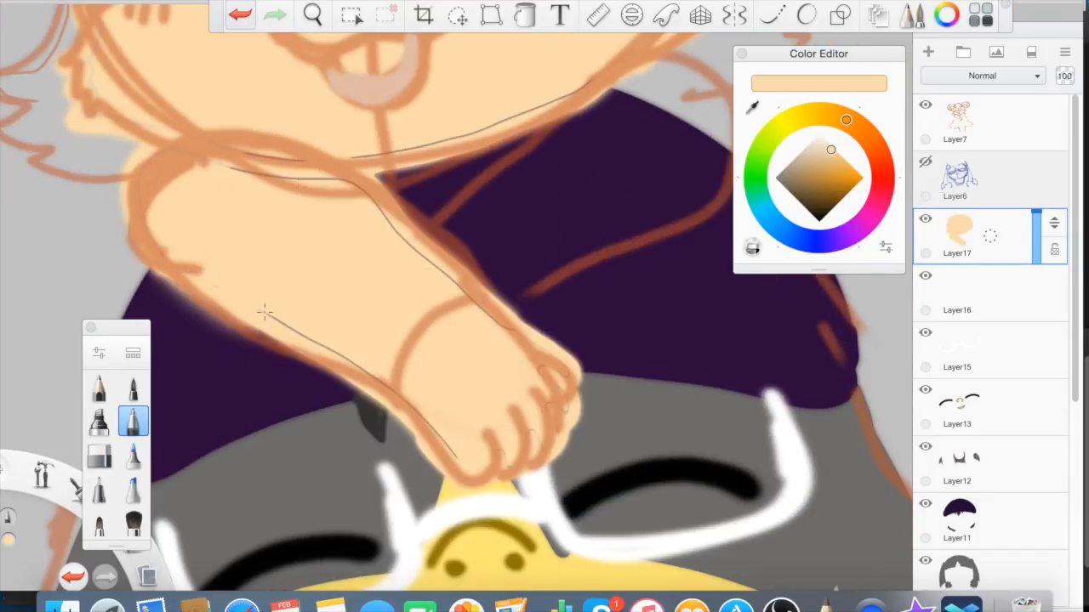
# Paint the mouse's brown head, pink inner ears, face details and orange tuft on Layers 18-21
pyautogui.click(133, 421)
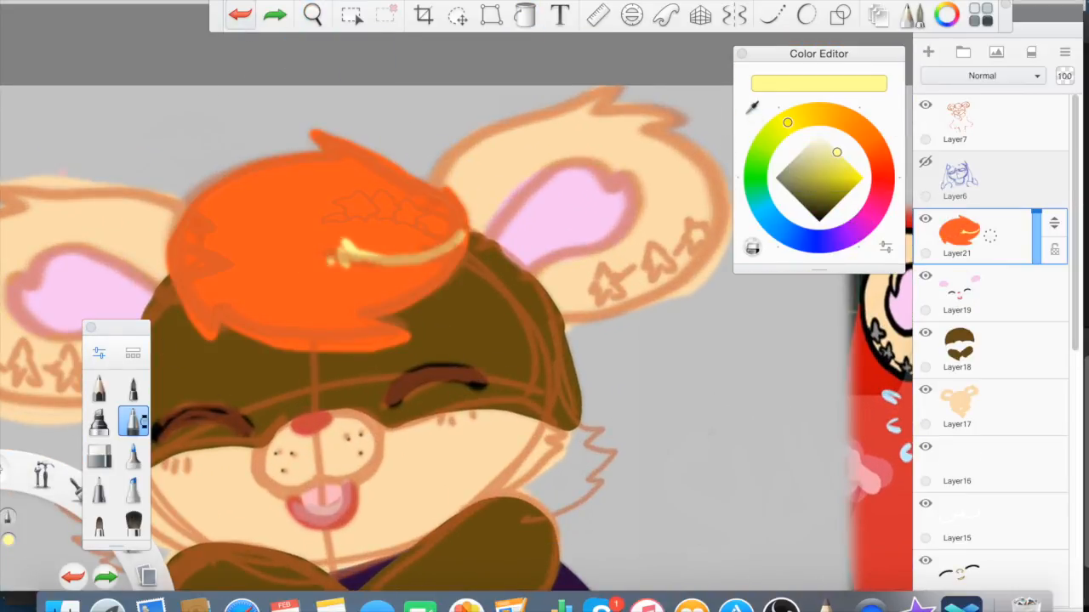
# Add a pale yellow tuft streak on Layer21 and blue-violet fills on Layers 22 and 23
pyautogui.click(132, 525)
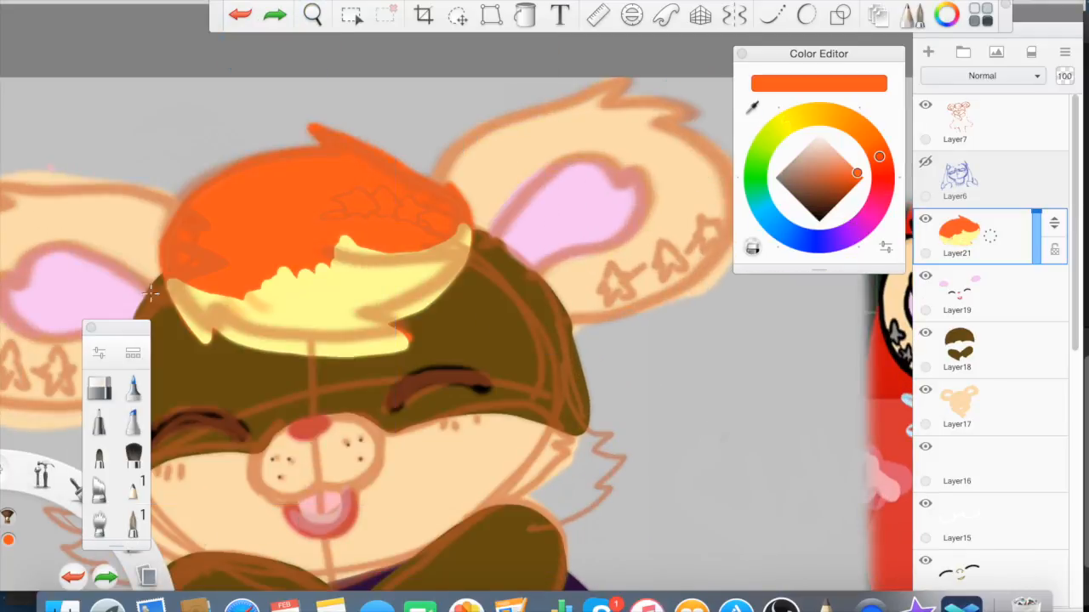
pyautogui.click(312, 16)
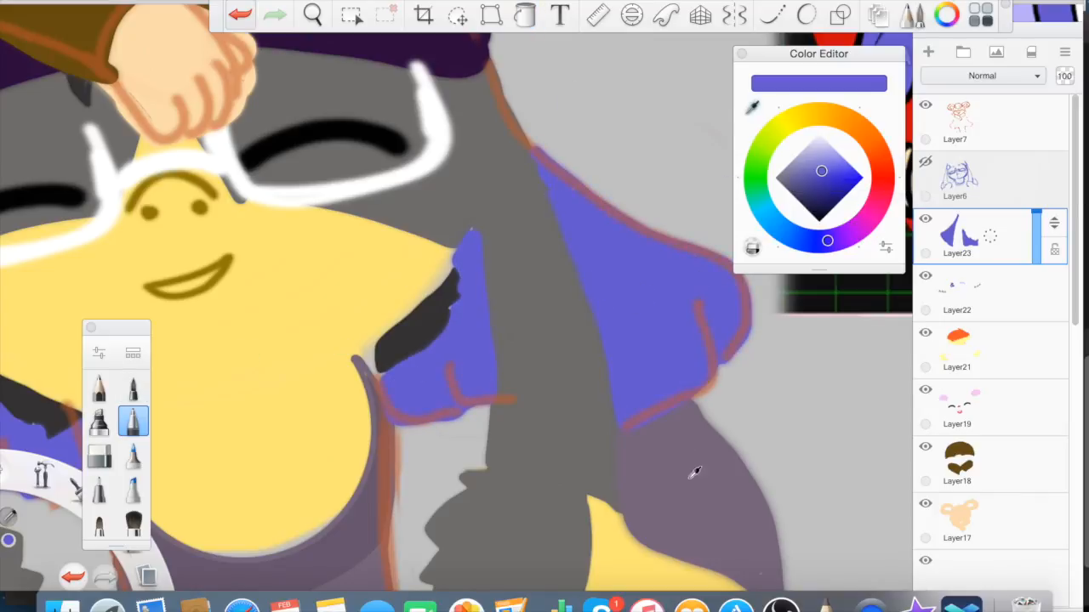
# Add brown shapes under the hair on Layer24 and airbrush face and neck shading on Layer5
pyautogui.click(312, 16)
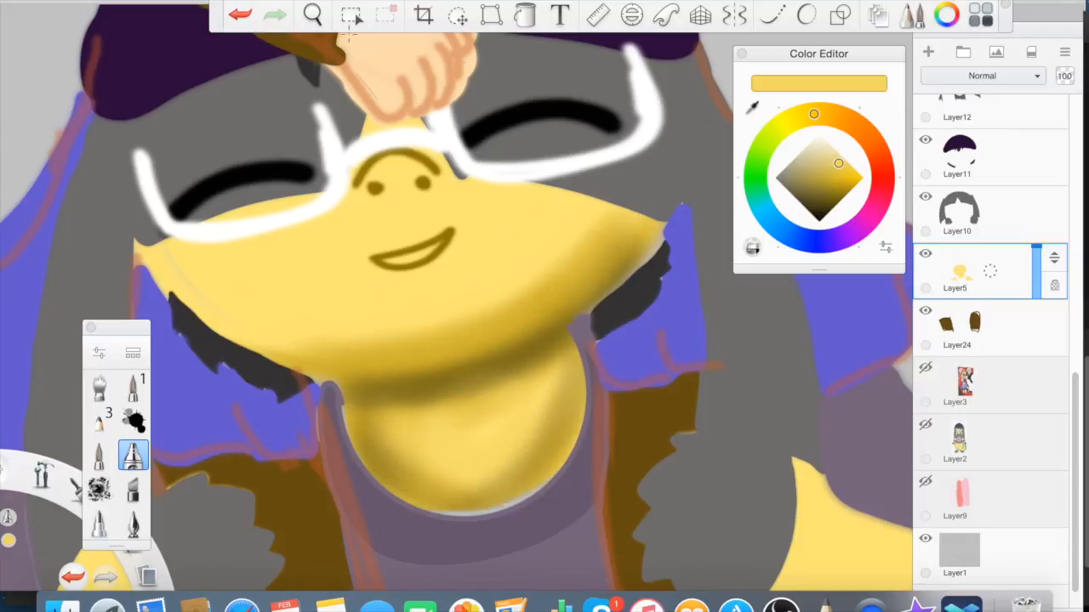
# Soft-shade the hair and lenses, add a green apple beanie badge, and fill brown mouse arms
pyautogui.click(312, 15)
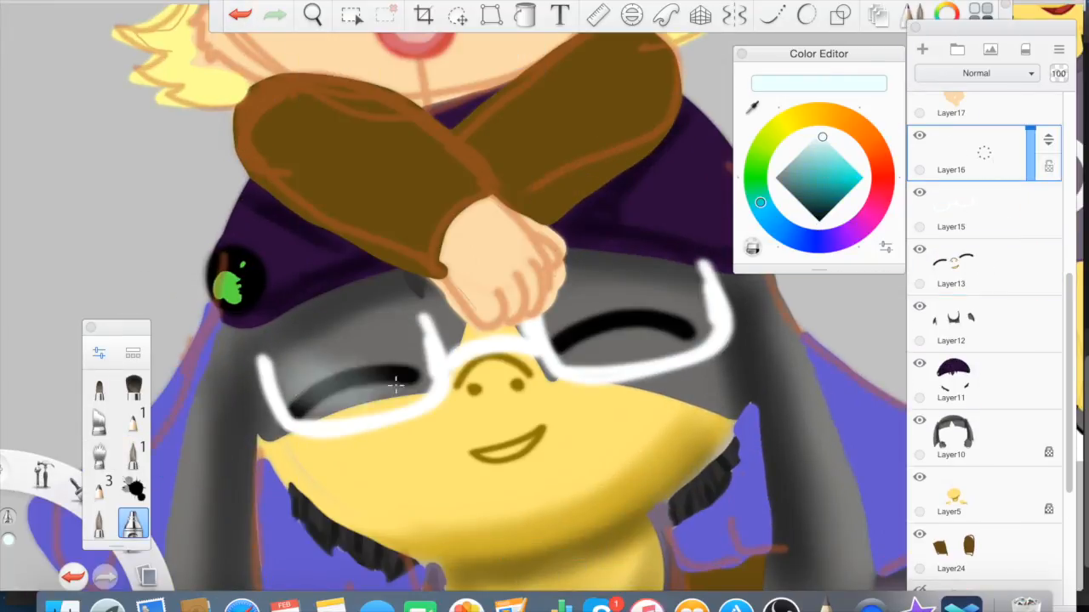
# Airbrush the mouse's brown sleeve and sketch finger lines on its peach fist on Layer17
pyautogui.click(311, 15)
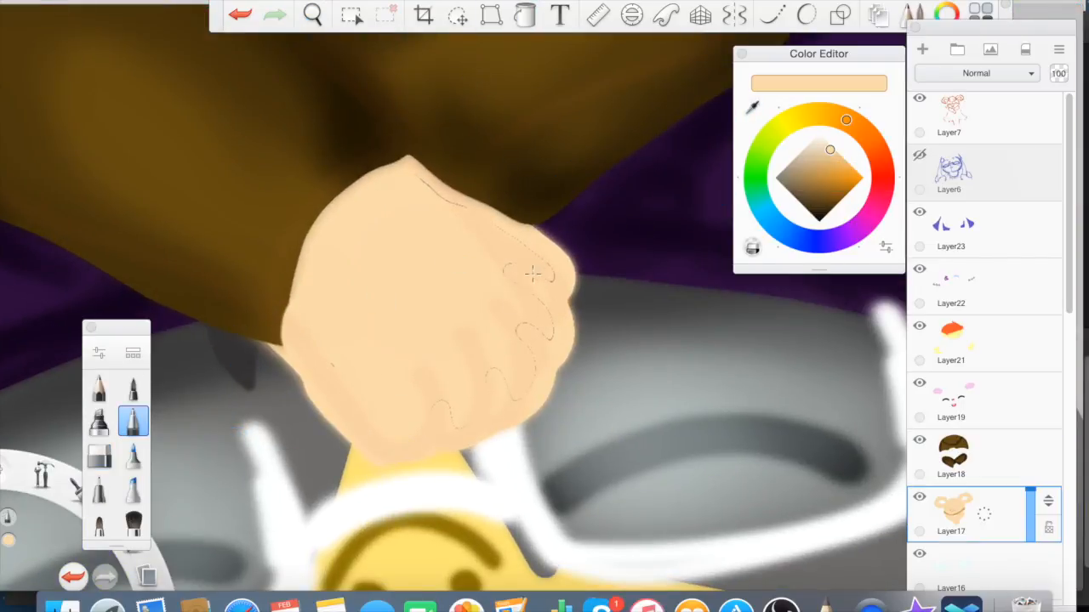
# Shade brown between the mouse's fingers, then add pale tuft highlights and a purple clip on Layer21
pyautogui.moveTo(534, 274); pyautogui.dragTo(574, 310)
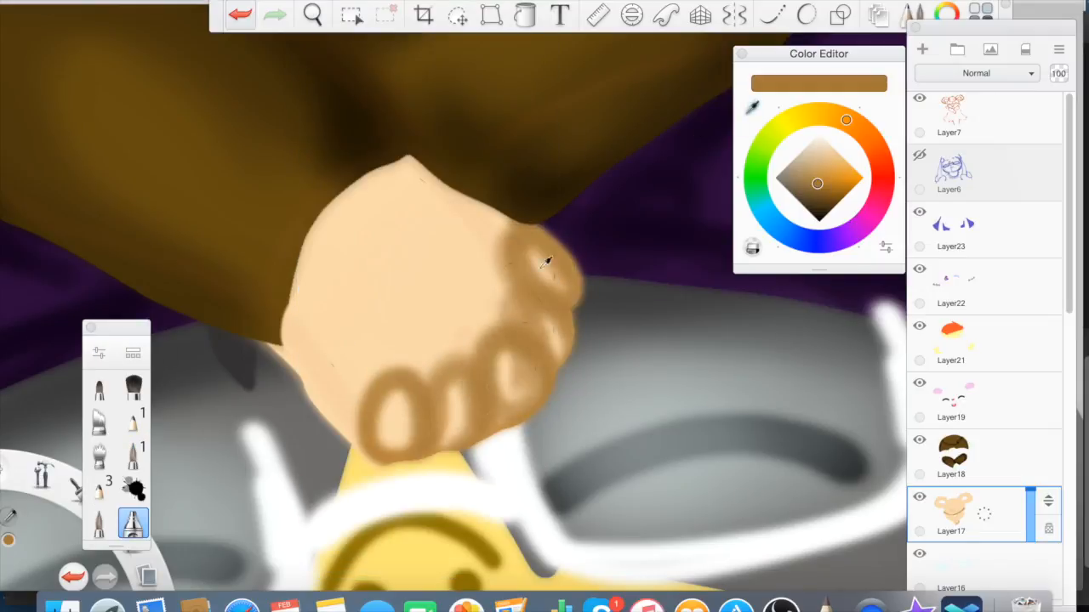
pyautogui.click(312, 15)
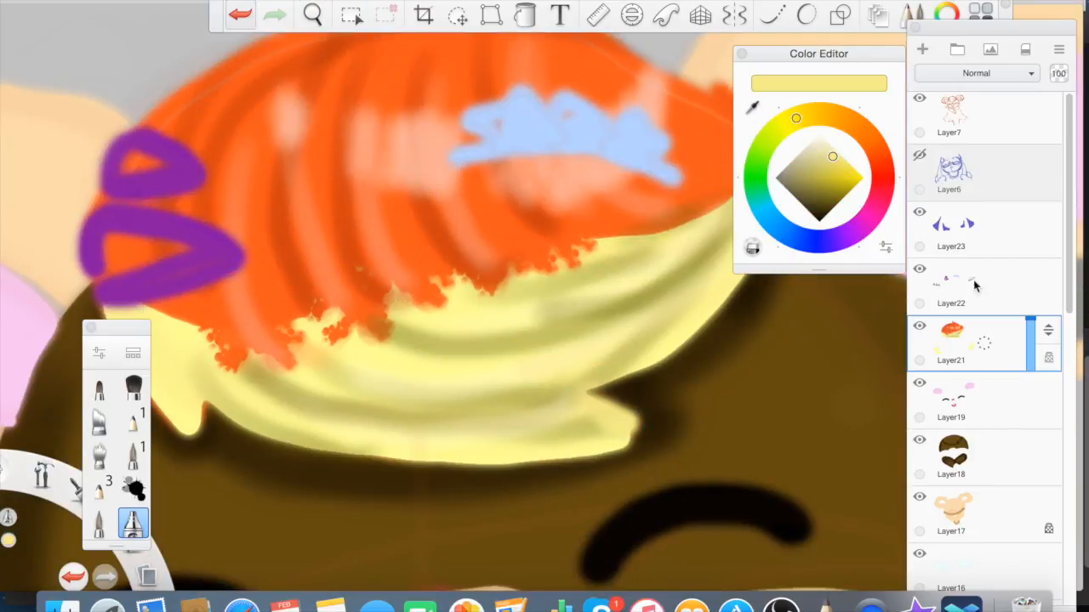
pyautogui.click(950, 514)
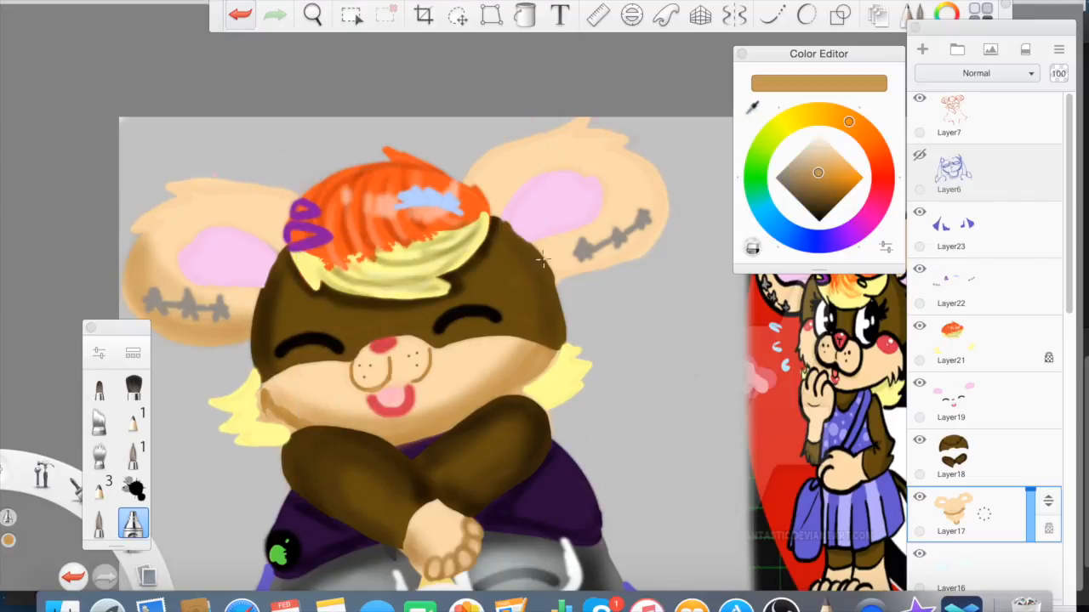